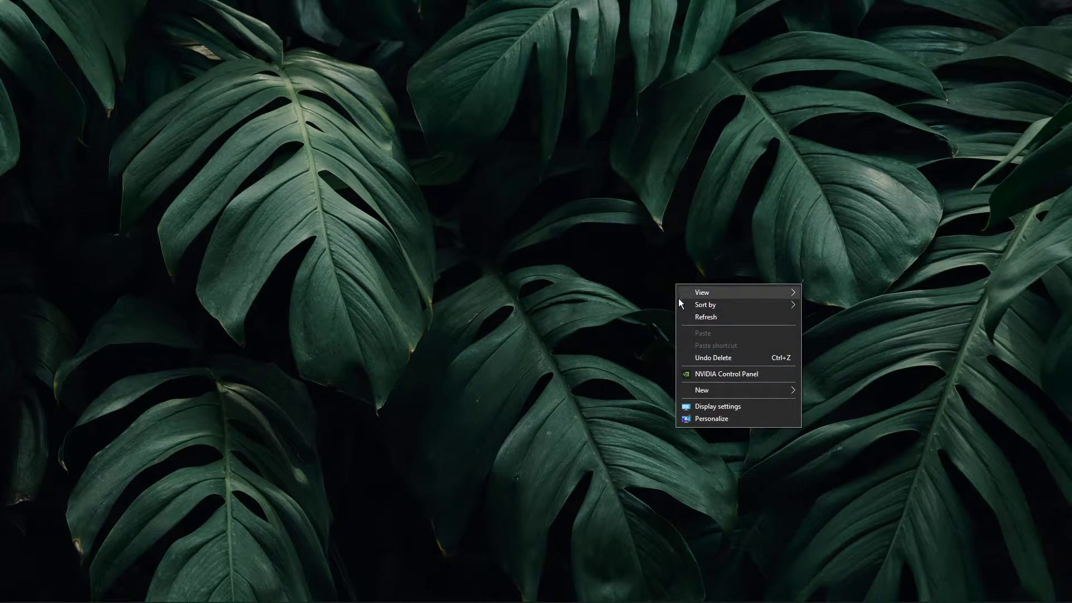
Step: Open Display settings from the desktop context menu
{"action": "left_click", "coordinate": [717, 407]}
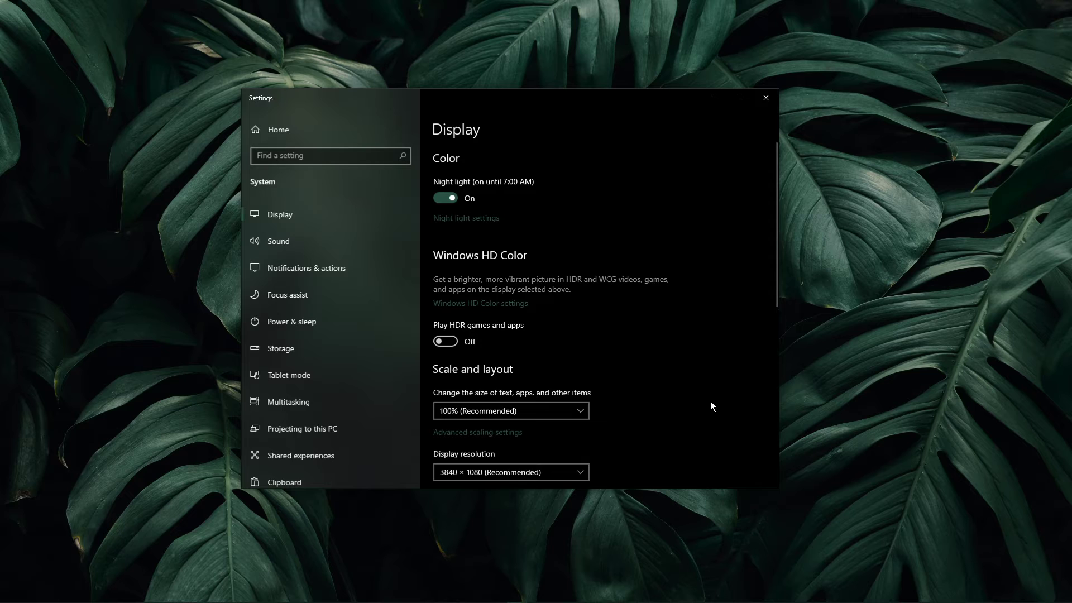
Step: In Night light settings, turn night light off then on, raise strength to about 71, and go back
{"action": "left_click", "coordinate": [466, 218]}
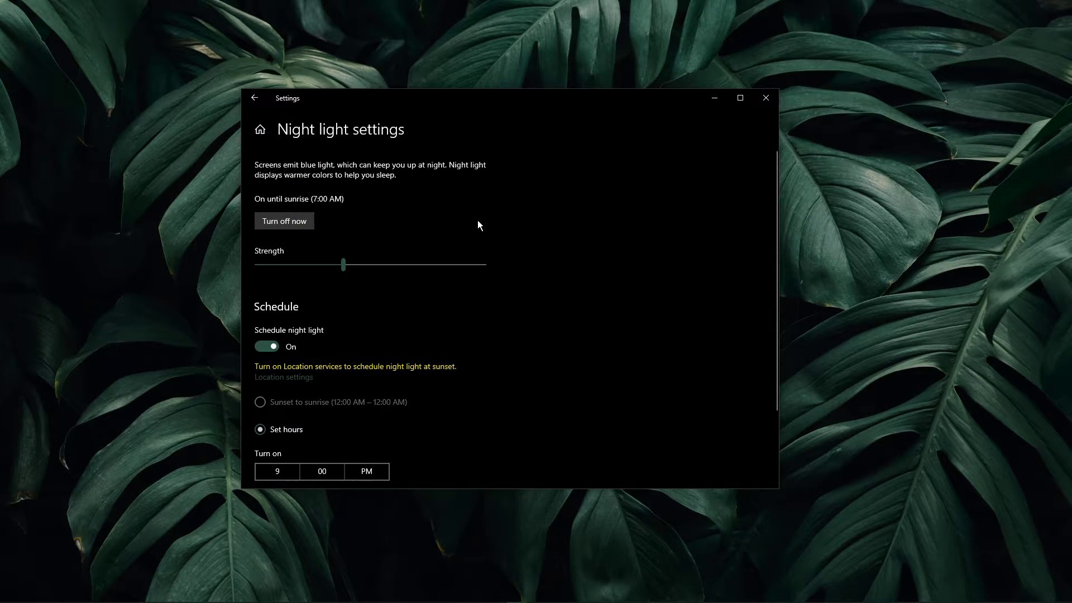
{"action": "mouse_move", "coordinate": [357, 229]}
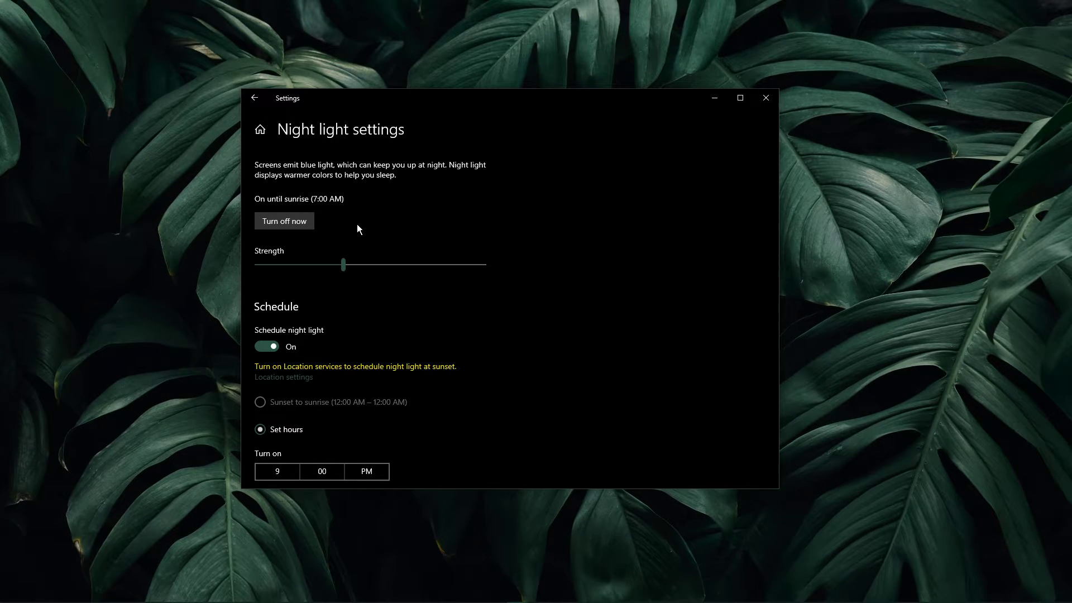
{"action": "left_click", "coordinate": [284, 221]}
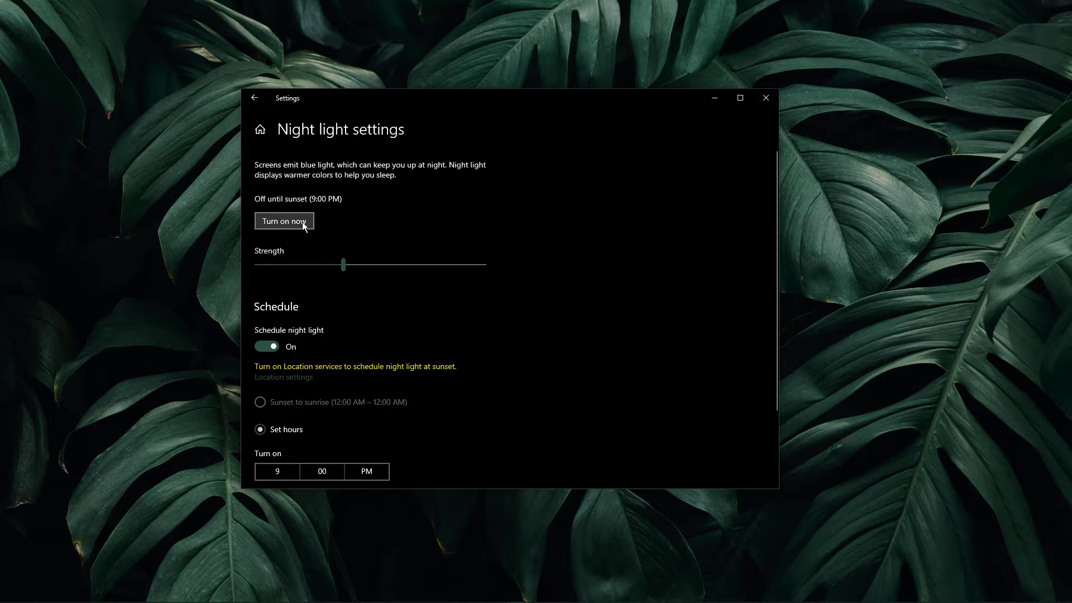
{"action": "left_click", "coordinate": [283, 221]}
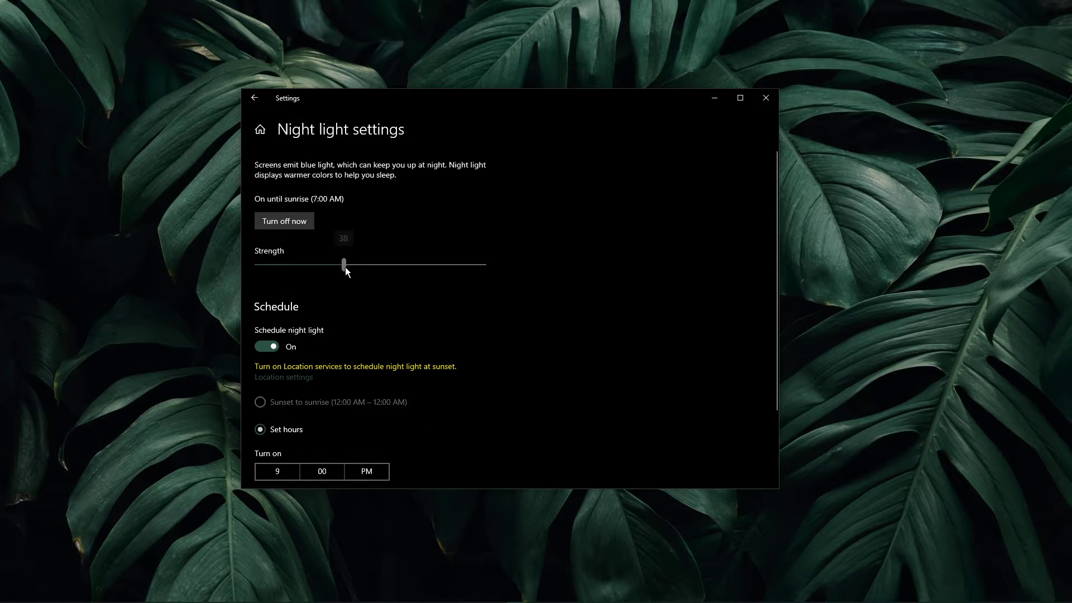
{"action": "left_click_drag", "start_coordinate": [343, 263], "coordinate": [418, 263]}
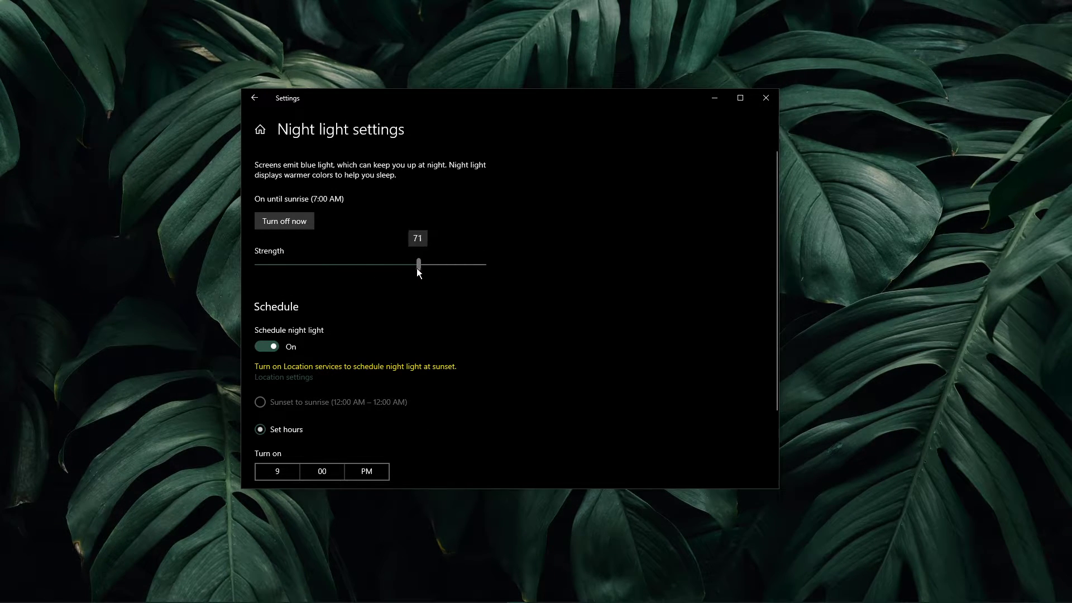
{"action": "scroll", "scroll_direction": "down", "scroll_amount": 3}
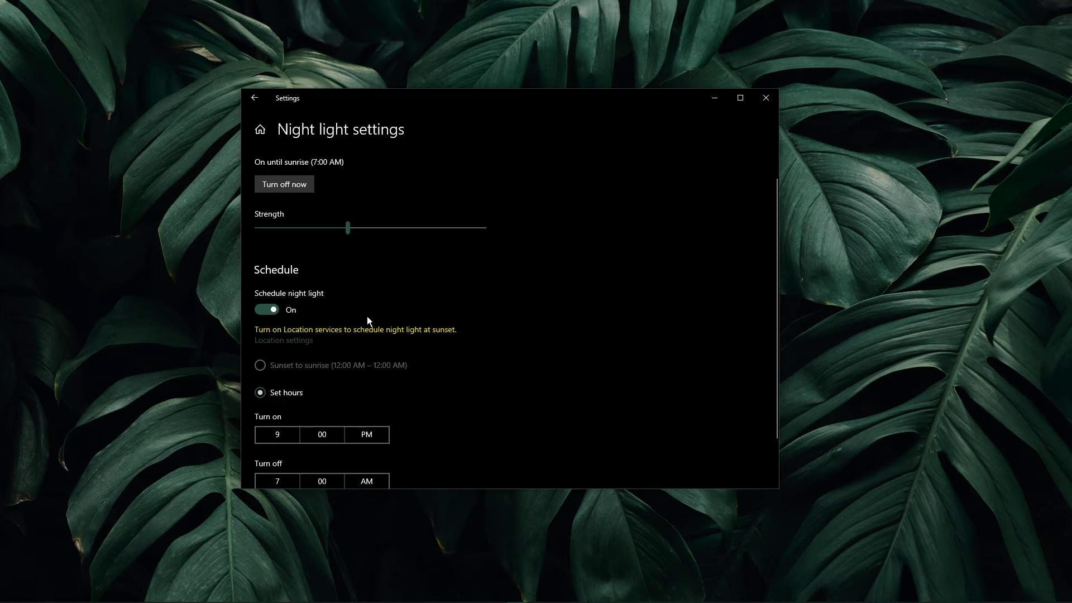
{"action": "left_click", "coordinate": [255, 99]}
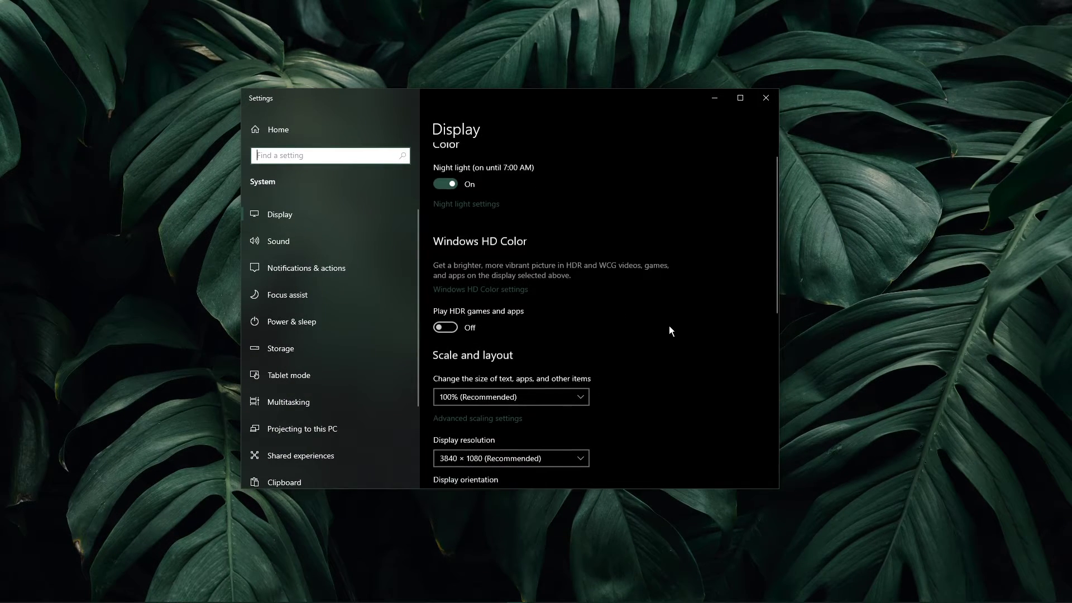
Step: Scroll down through the remaining Display settings options
{"action": "scroll", "scroll_direction": "down", "scroll_amount": 3}
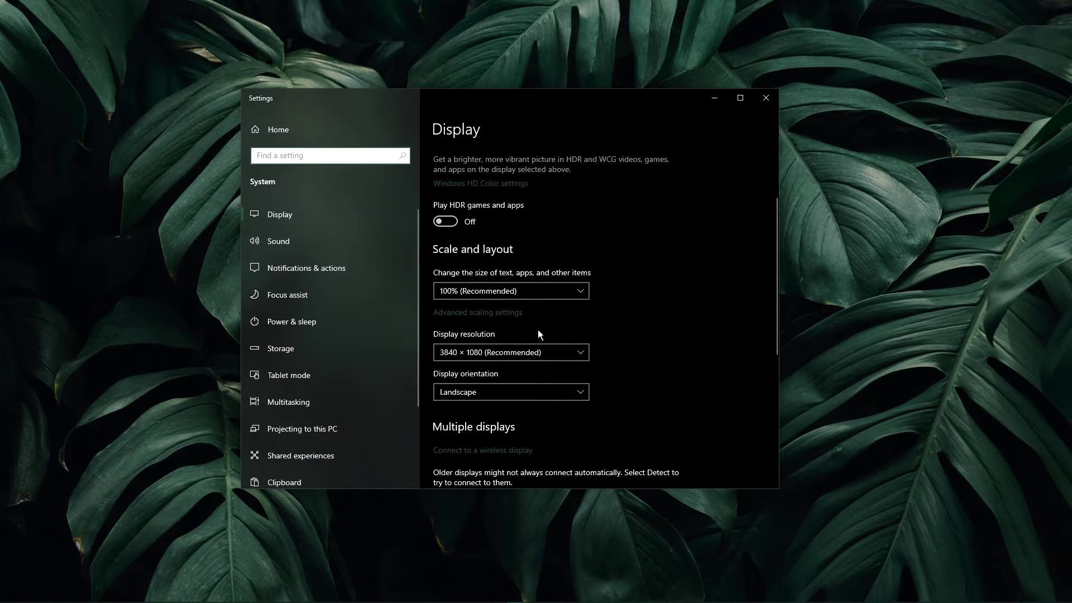
{"action": "scroll", "scroll_direction": "down", "scroll_amount": 3}
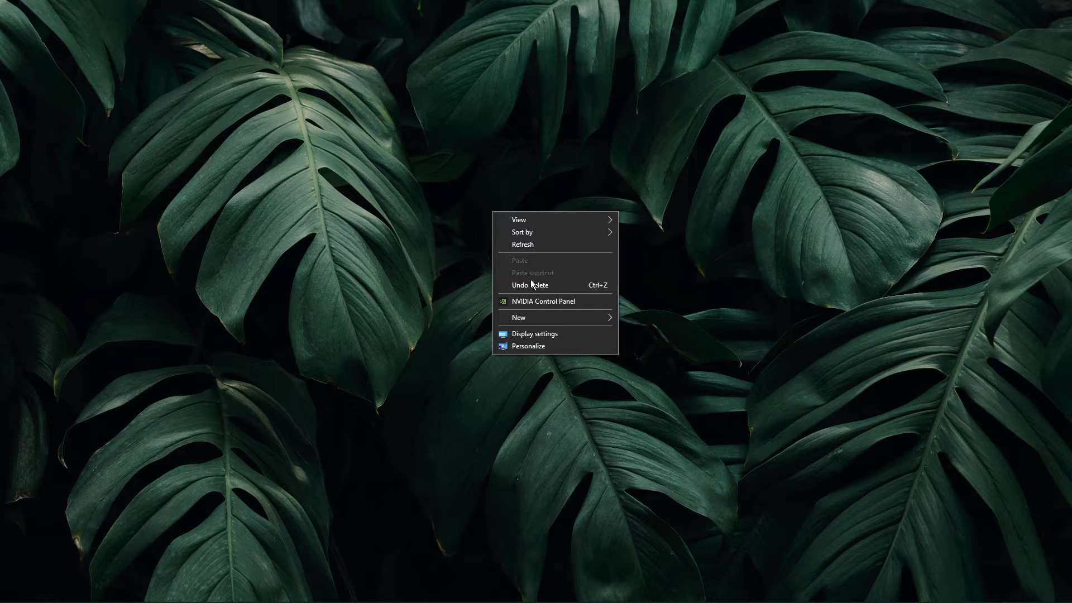
Step: Open NVIDIA Control Panel from the desktop context menu
{"action": "left_click", "coordinate": [542, 301]}
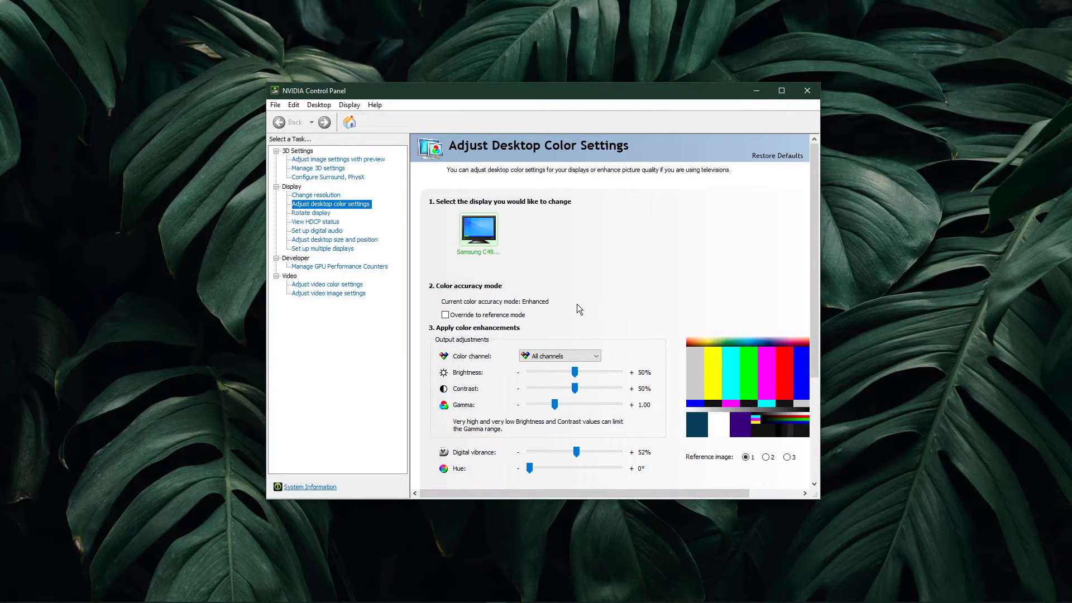
{"action": "mouse_move", "coordinate": [544, 288]}
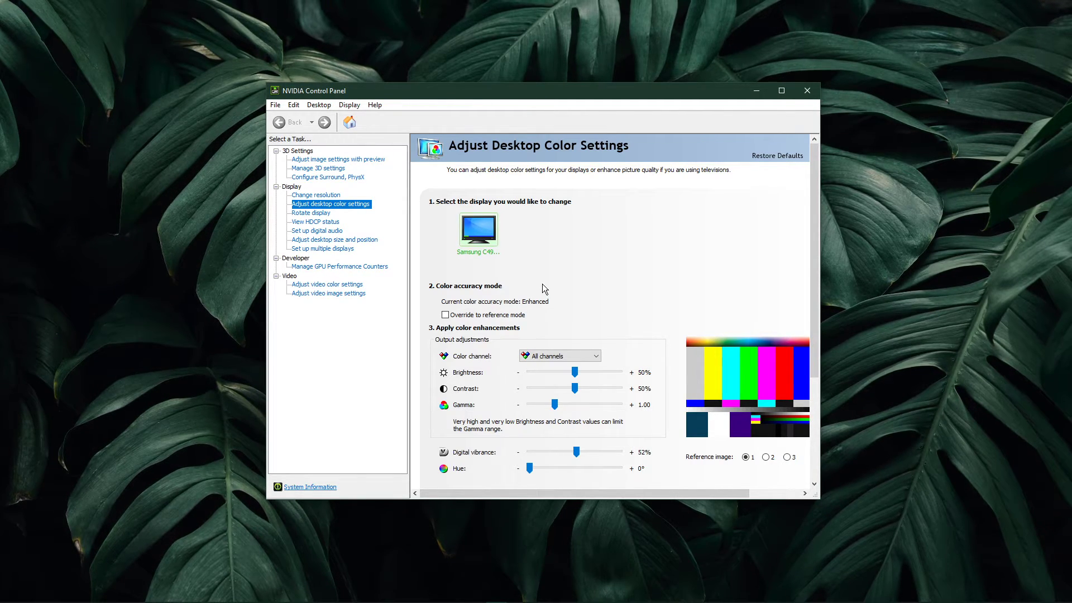
{"action": "mouse_move", "coordinate": [387, 232]}
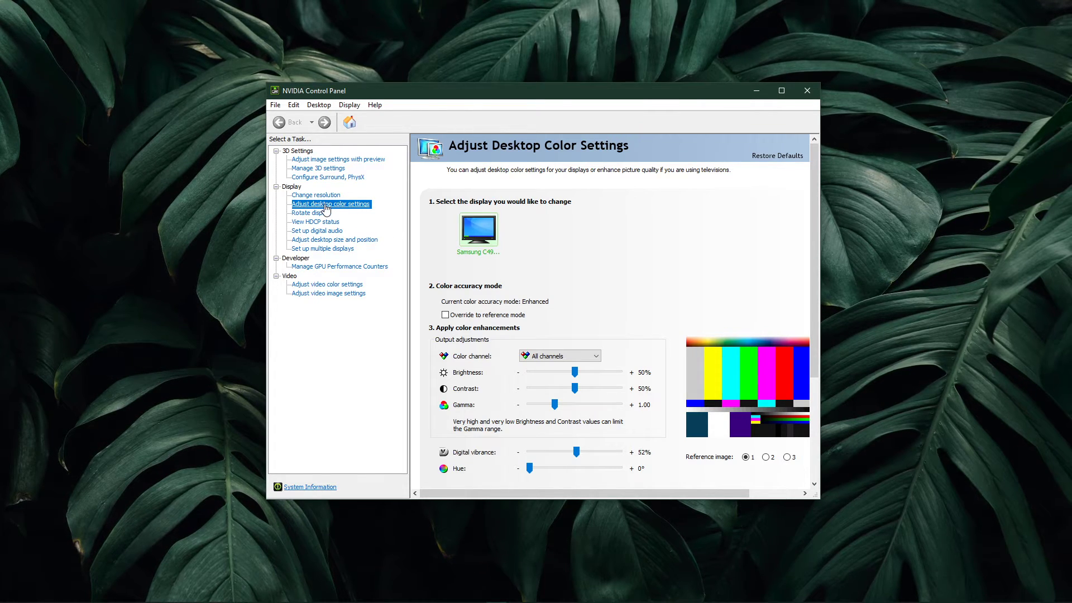
{"action": "mouse_move", "coordinate": [440, 332]}
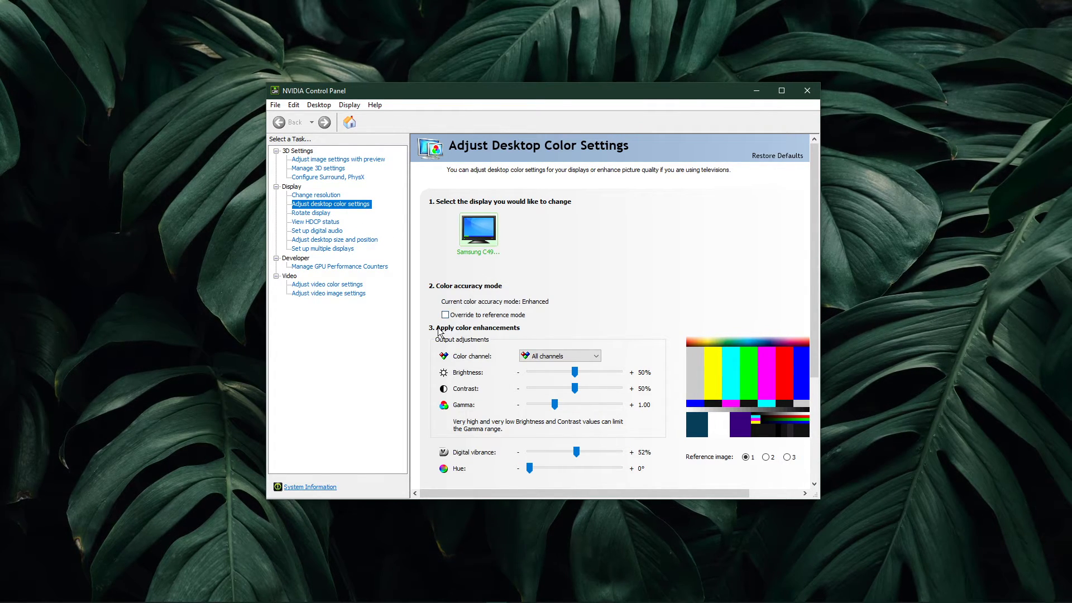